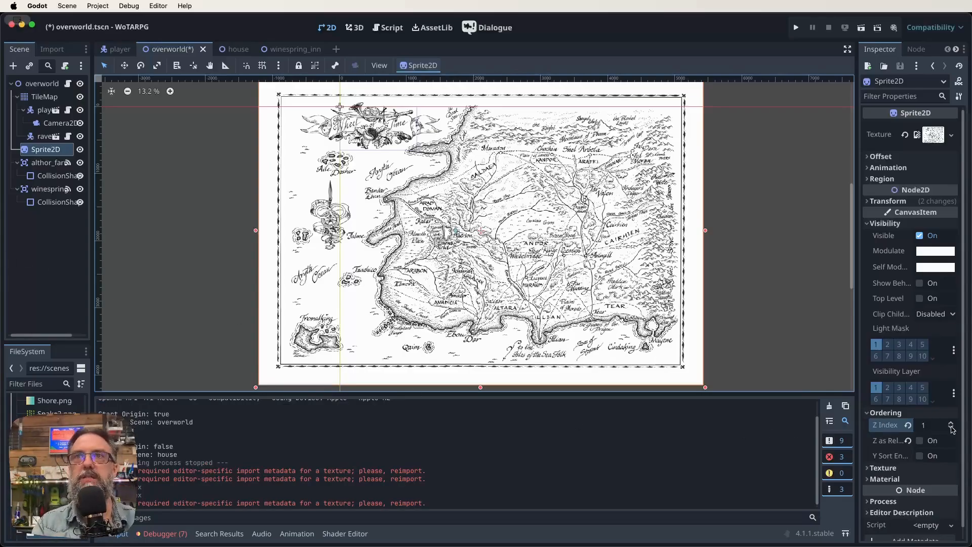
- Lower the reference map sprite's Z Index from 1 to -1 so tiles draw over it
click(951, 428)
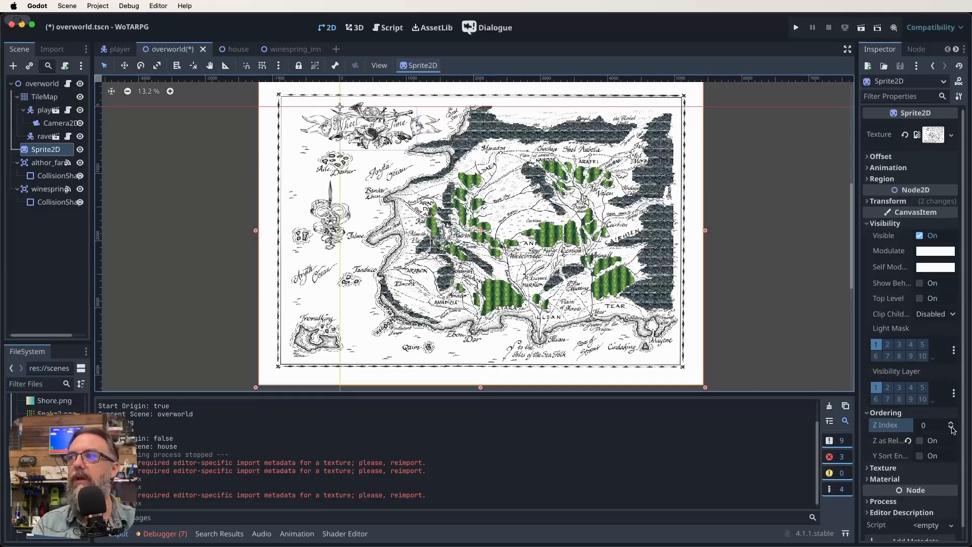
click(951, 429)
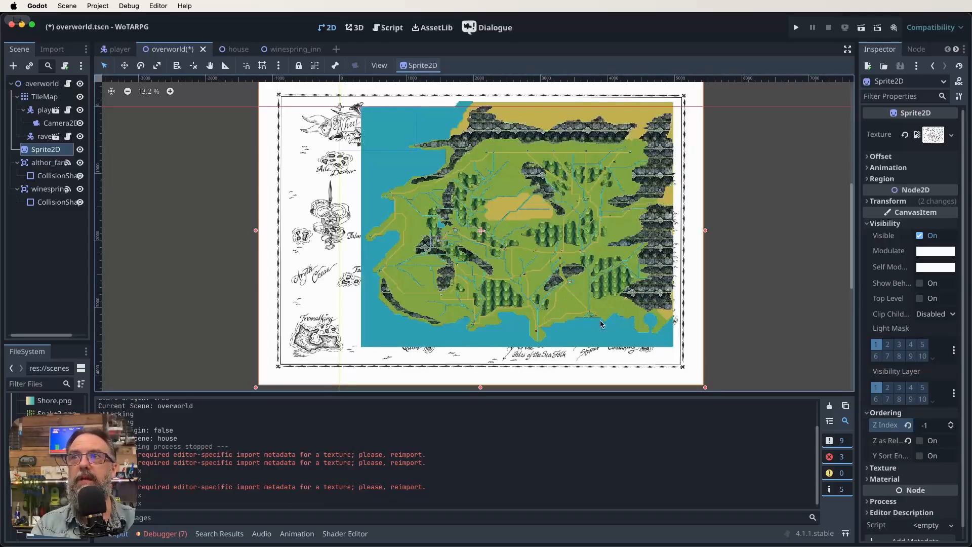
mouse_move(650, 235)
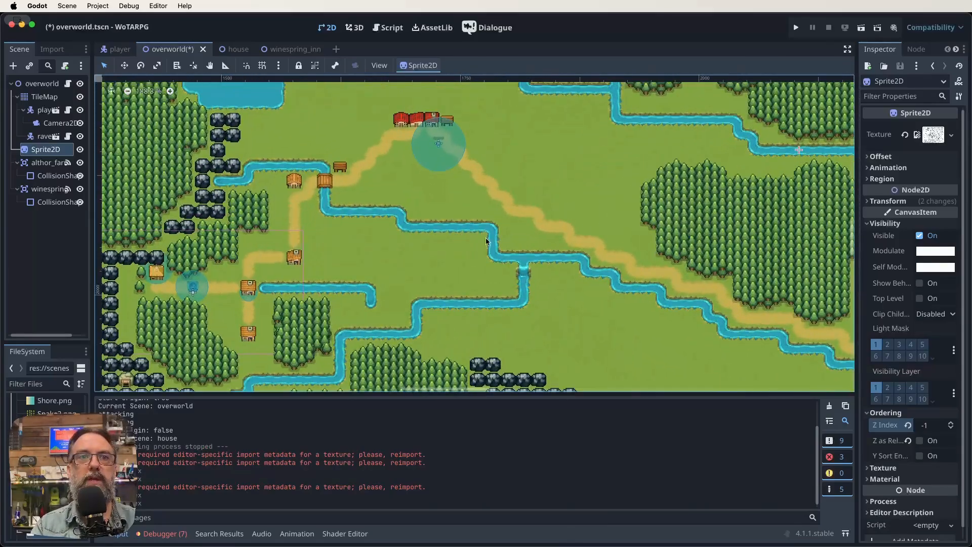
drag(486, 241, 518, 267)
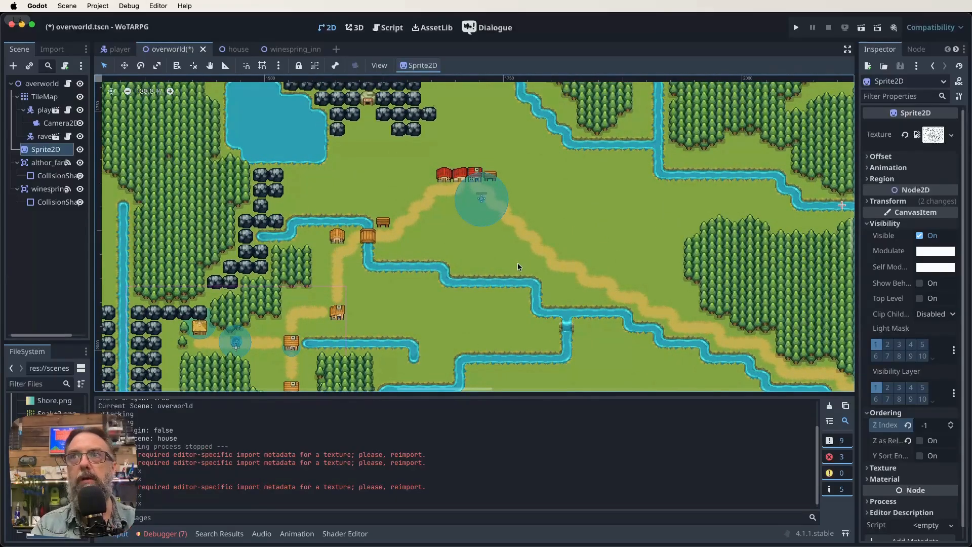
mouse_move(480, 288)
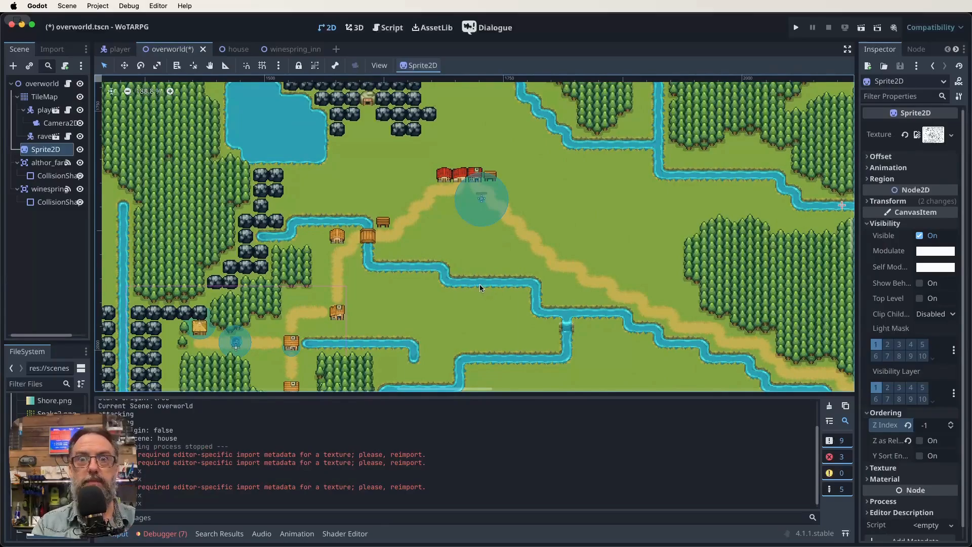
mouse_move(475, 261)
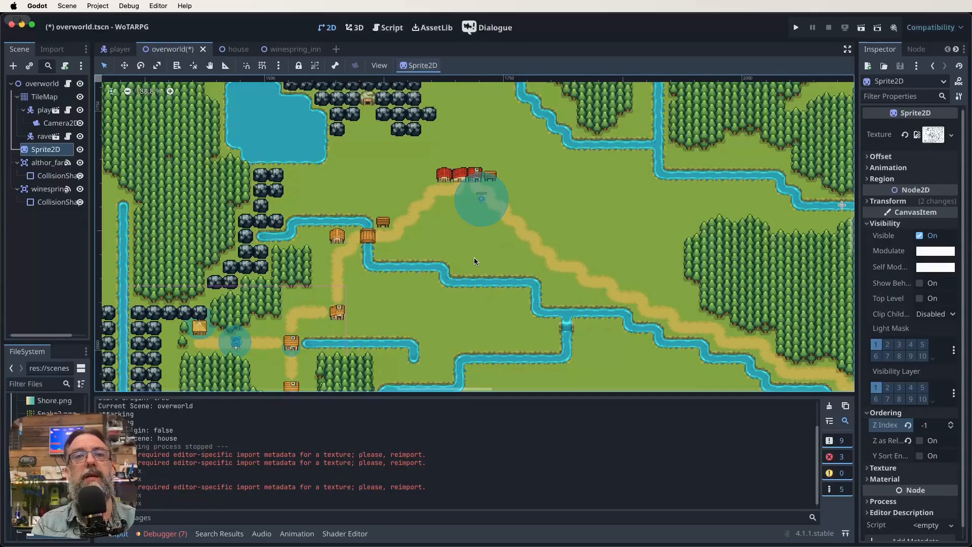
mouse_move(476, 248)
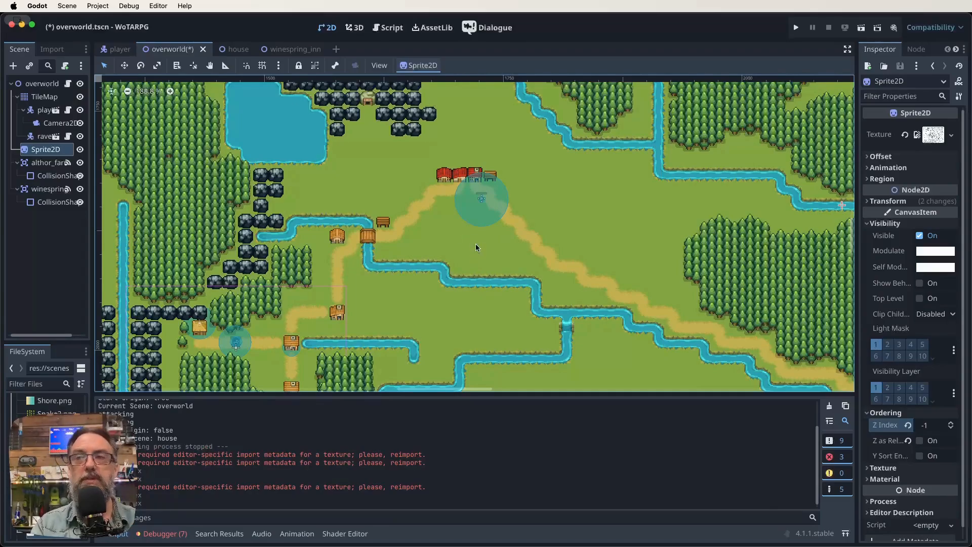
mouse_move(413, 276)
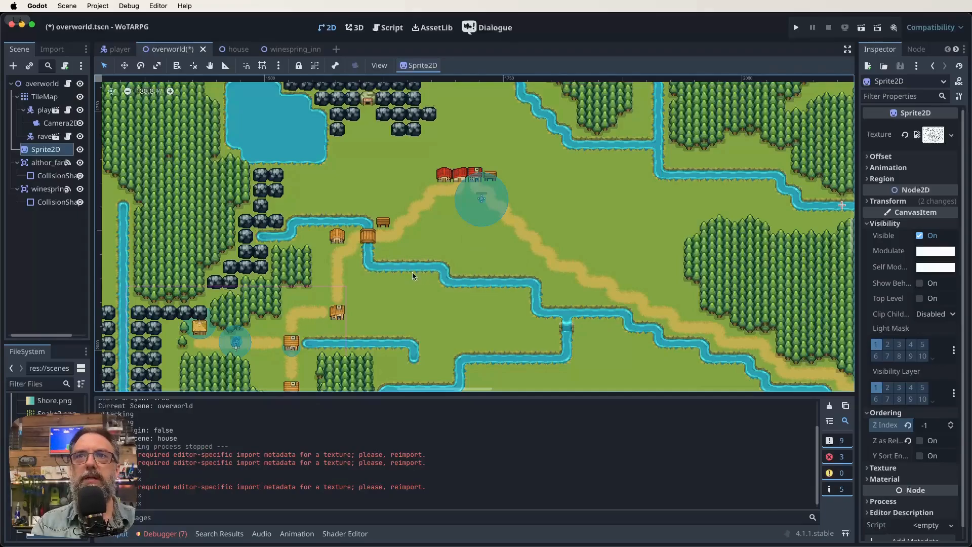
mouse_move(423, 264)
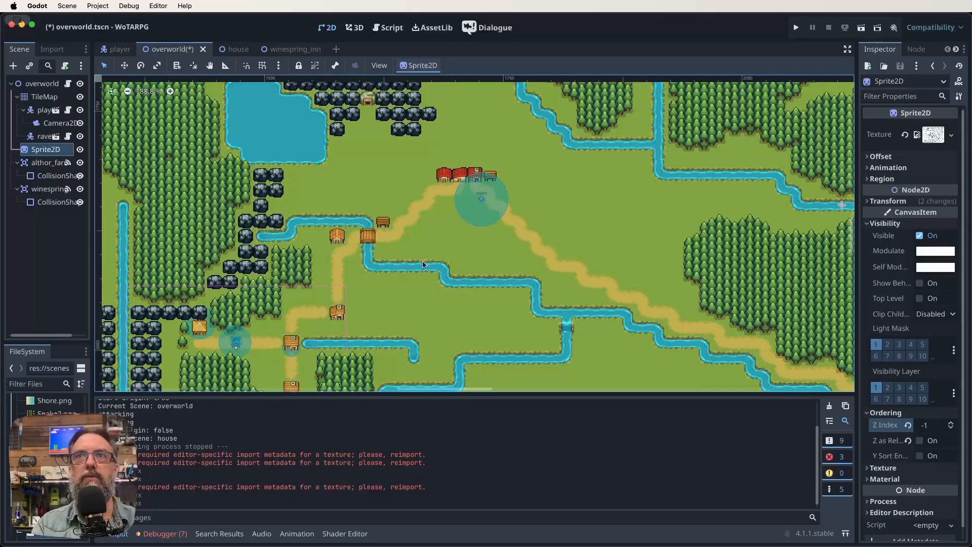
mouse_move(579, 265)
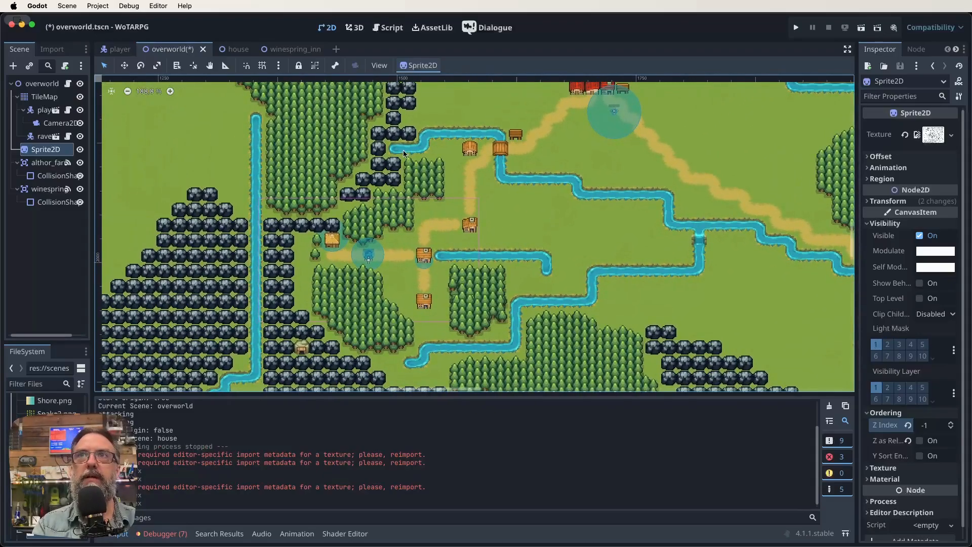
mouse_move(417, 321)
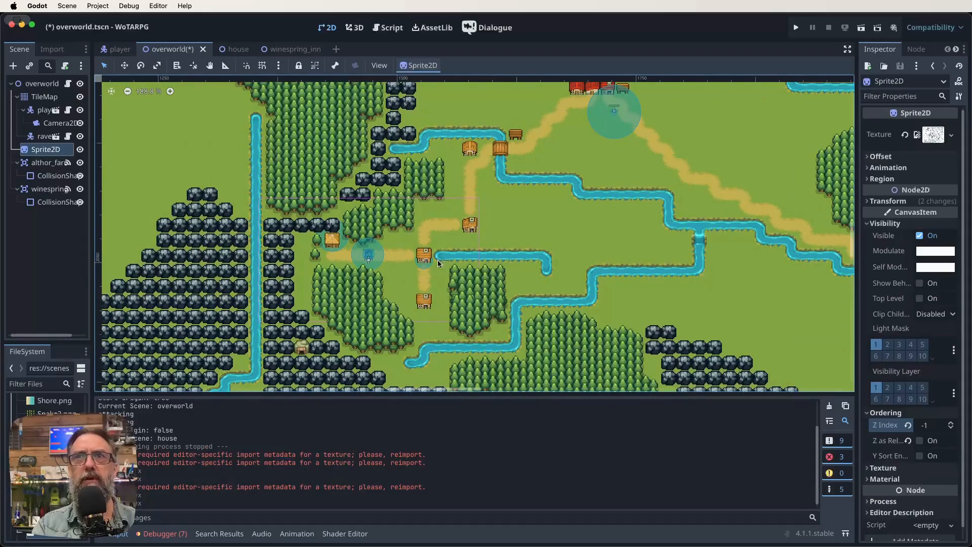
mouse_move(548, 280)
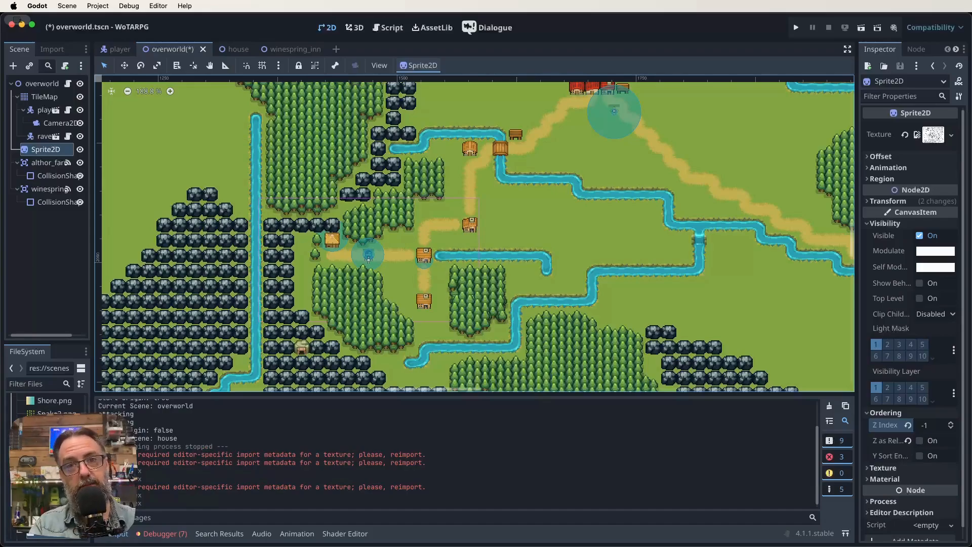
- Run the project to test the hero on the overworld path near the village
click(795, 27)
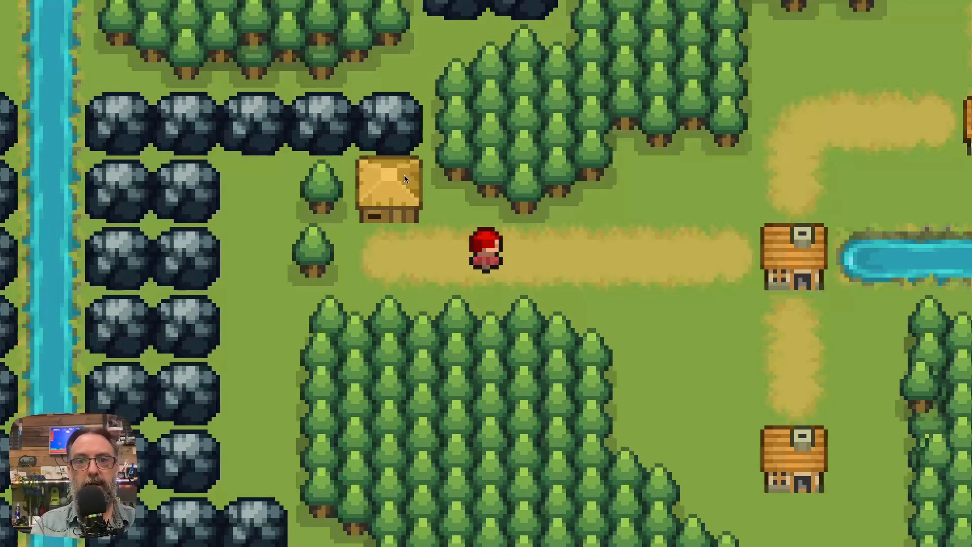
mouse_move(838, 260)
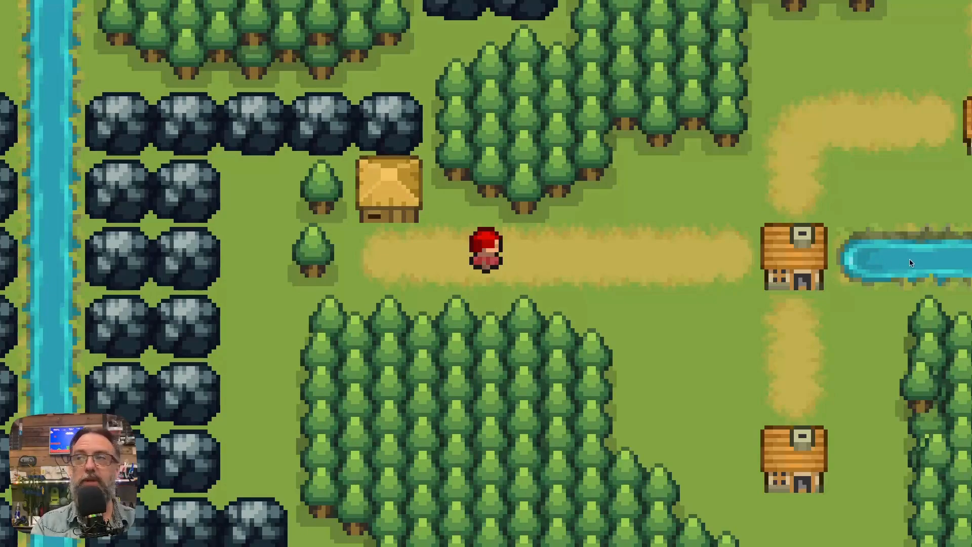
mouse_move(818, 469)
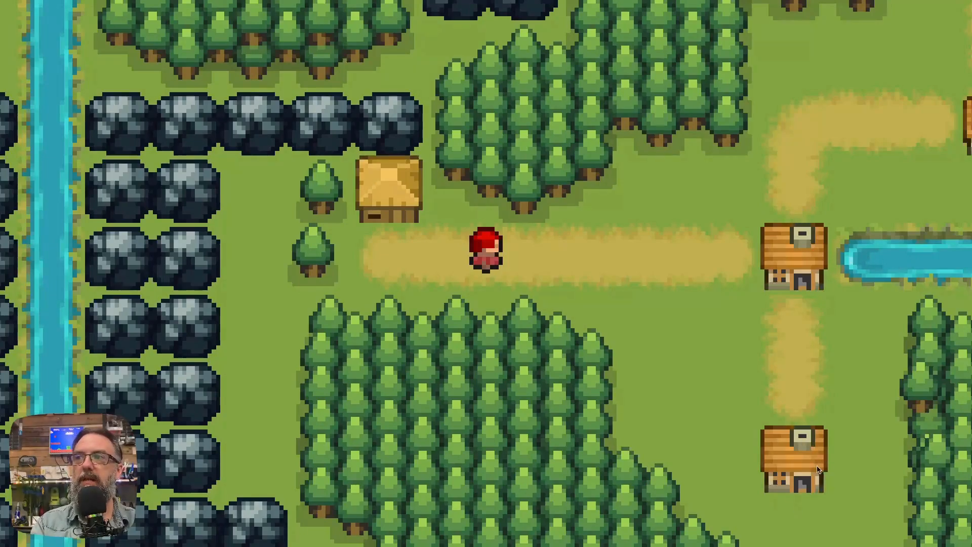
mouse_move(636, 187)
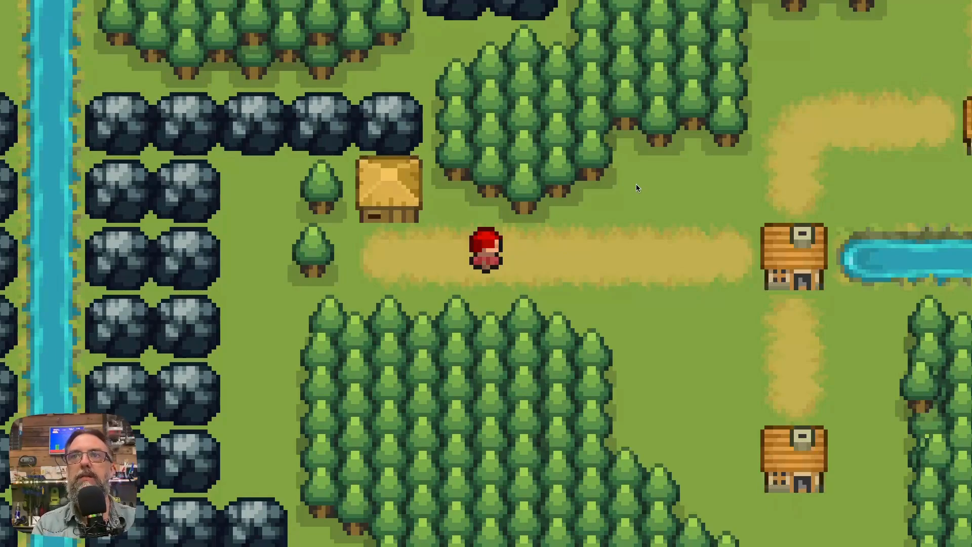
mouse_move(643, 255)
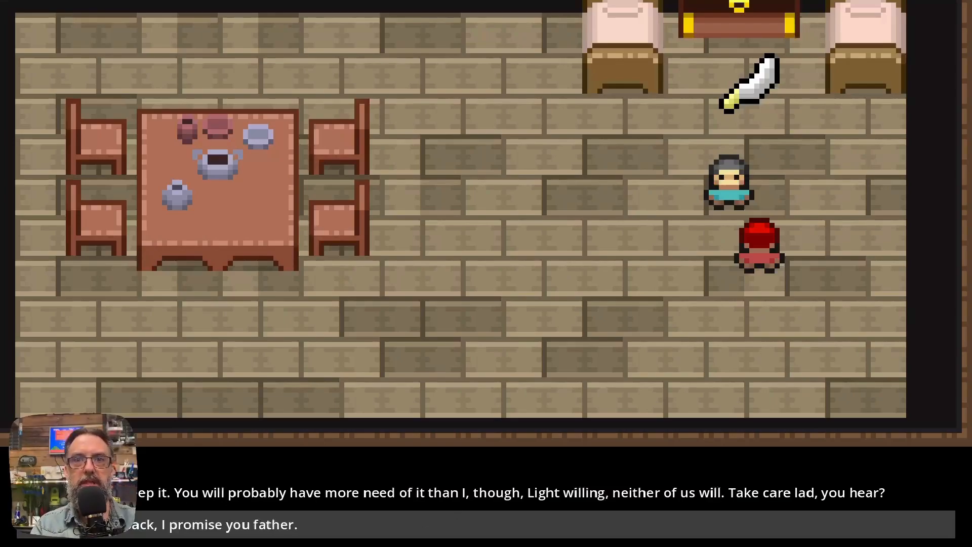
mouse_move(572, 466)
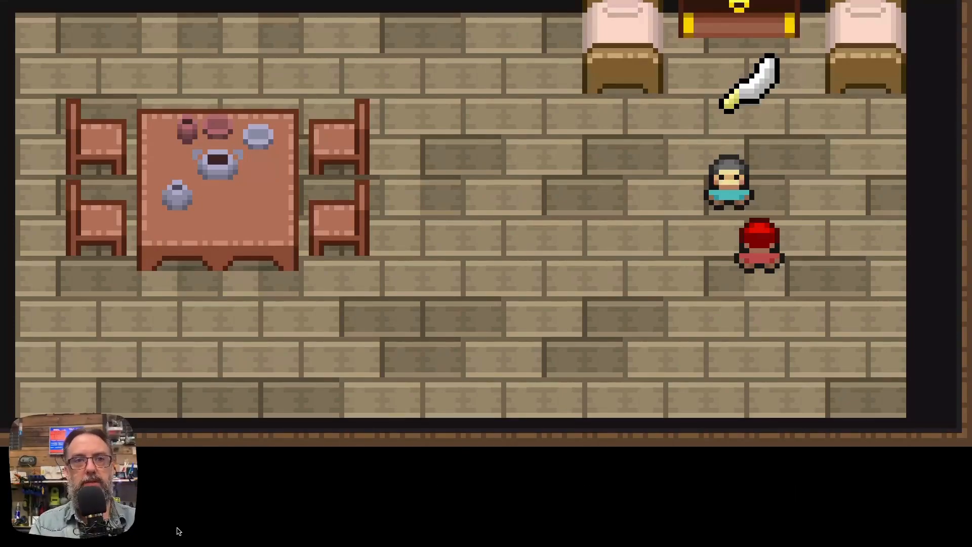
mouse_move(618, 344)
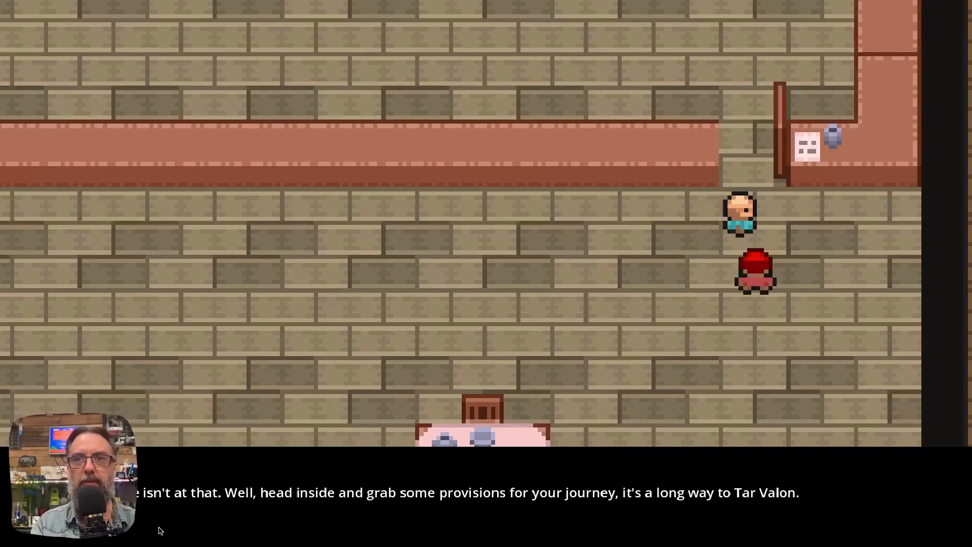
mouse_move(247, 503)
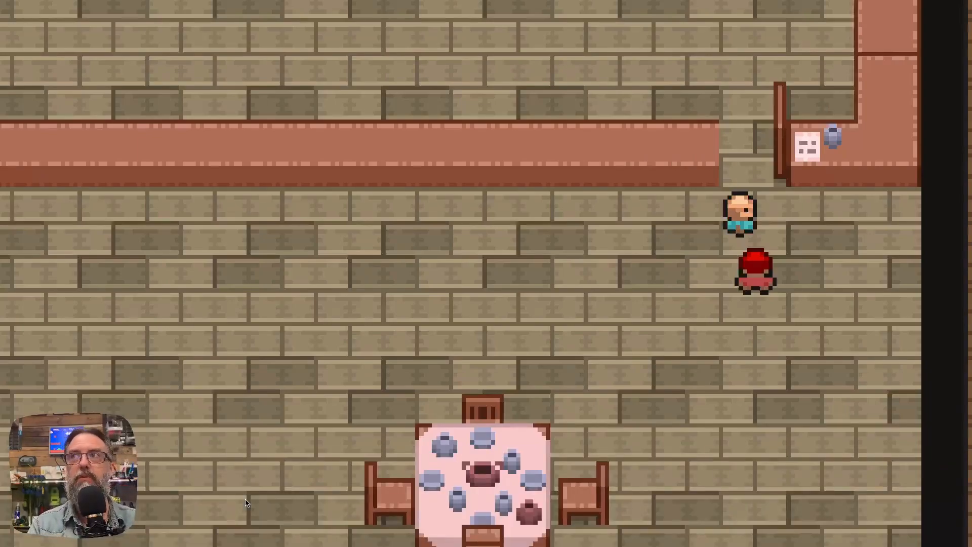
mouse_move(533, 272)
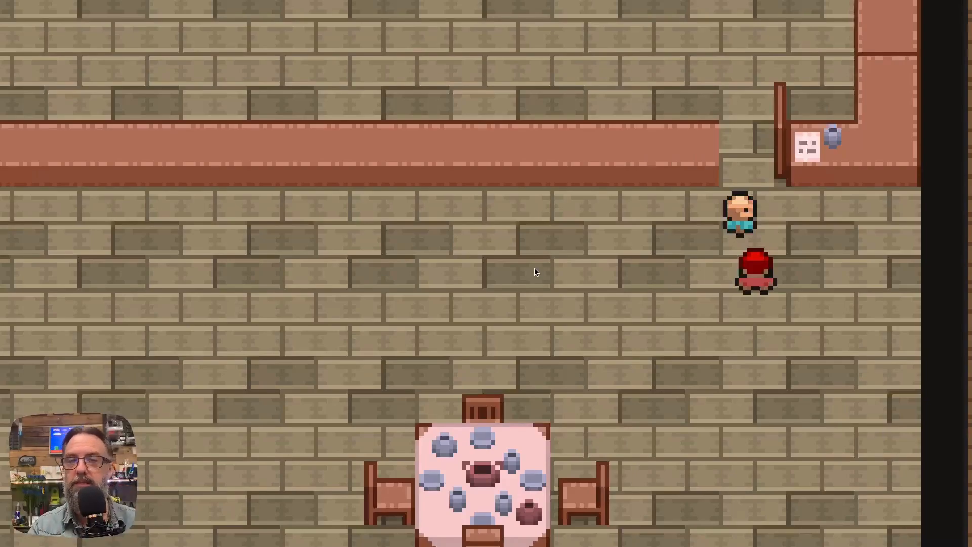
mouse_move(660, 226)
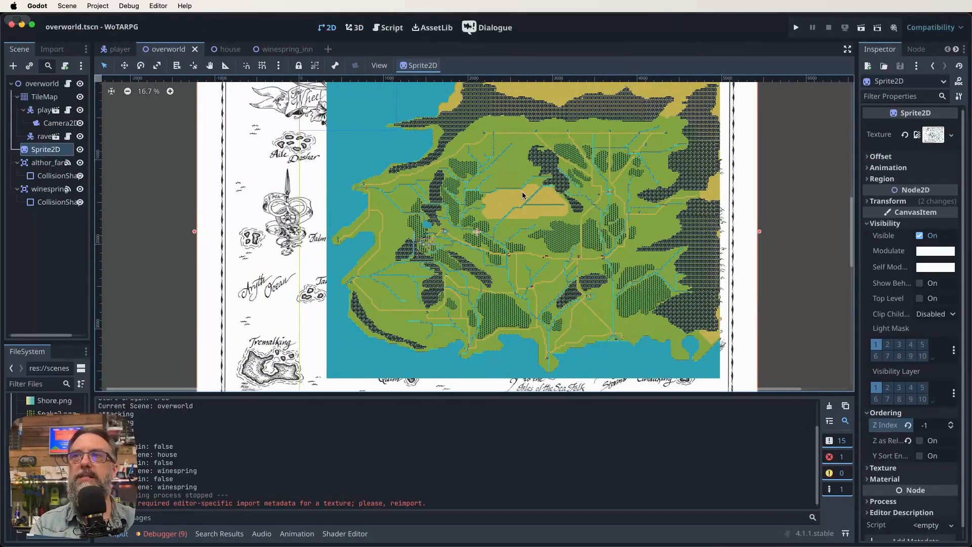
mouse_move(603, 95)
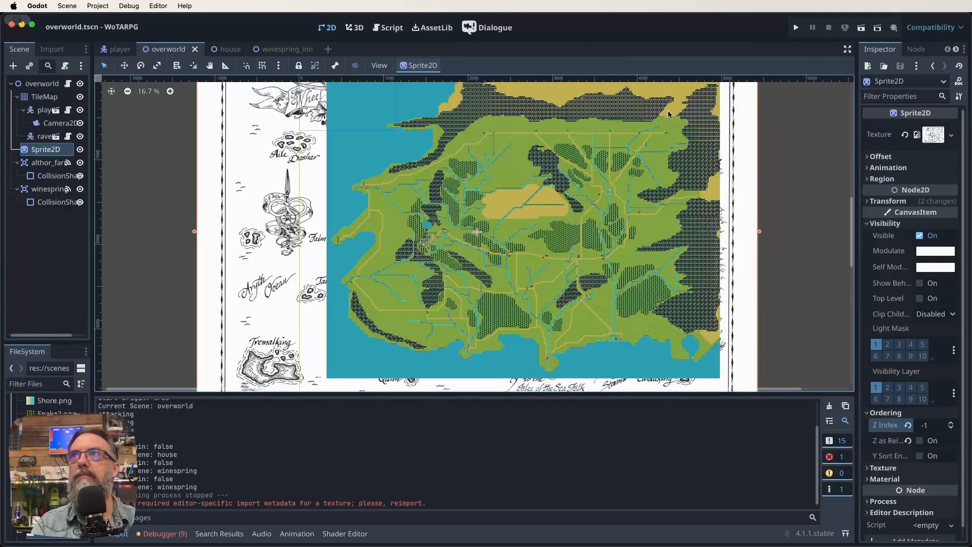
mouse_move(676, 146)
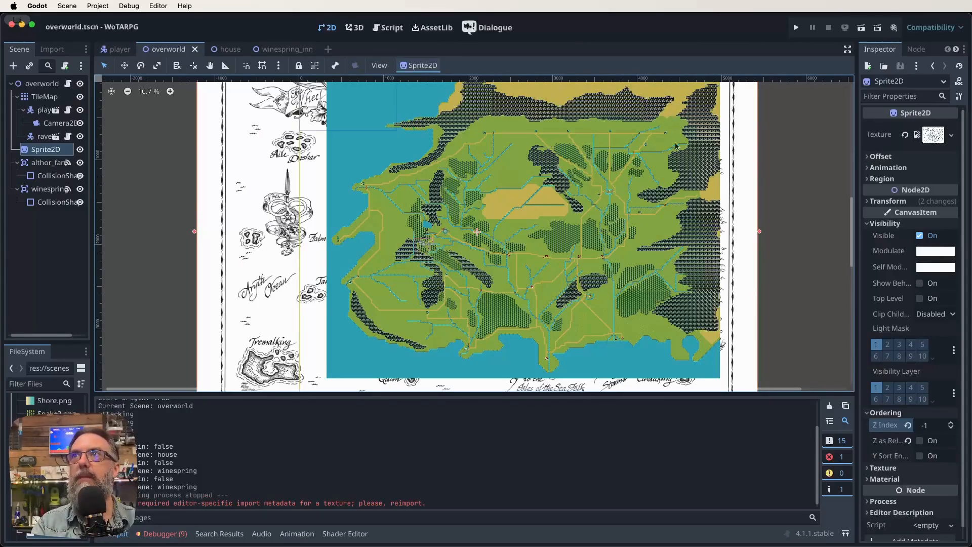
mouse_move(710, 198)
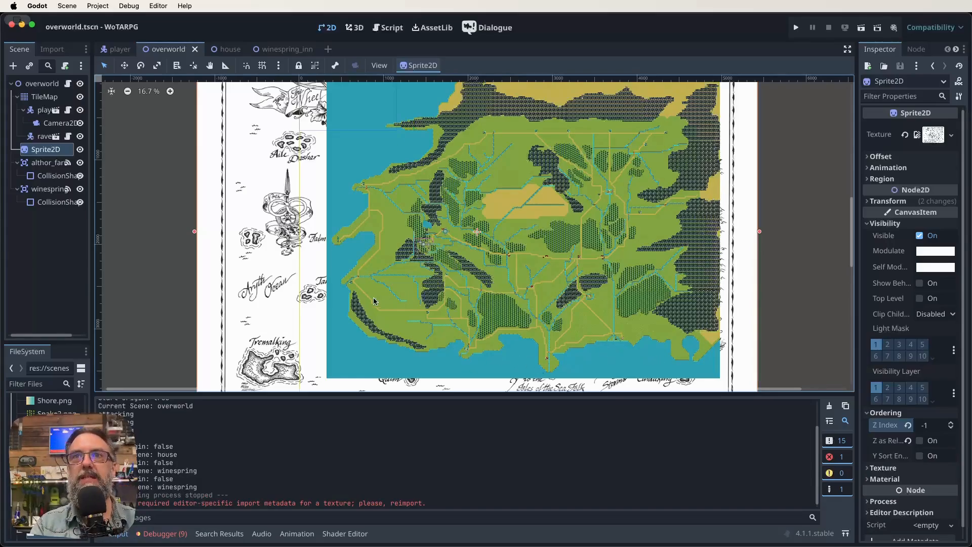
mouse_move(557, 338)
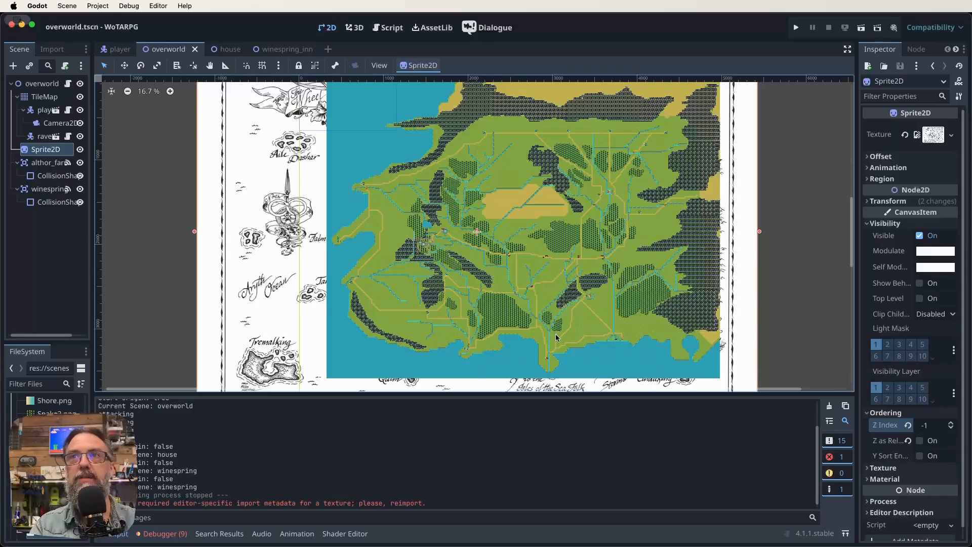
mouse_move(604, 335)
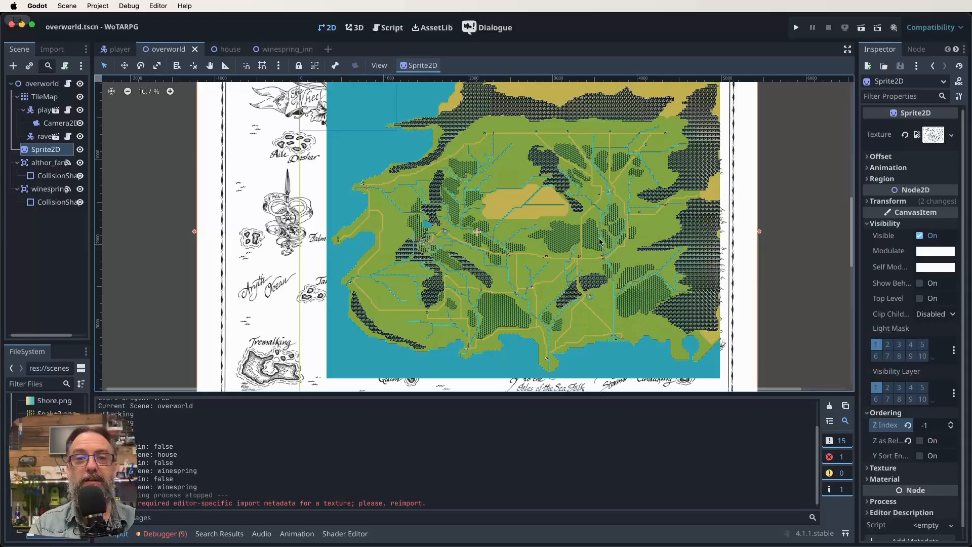
mouse_move(379, 11)
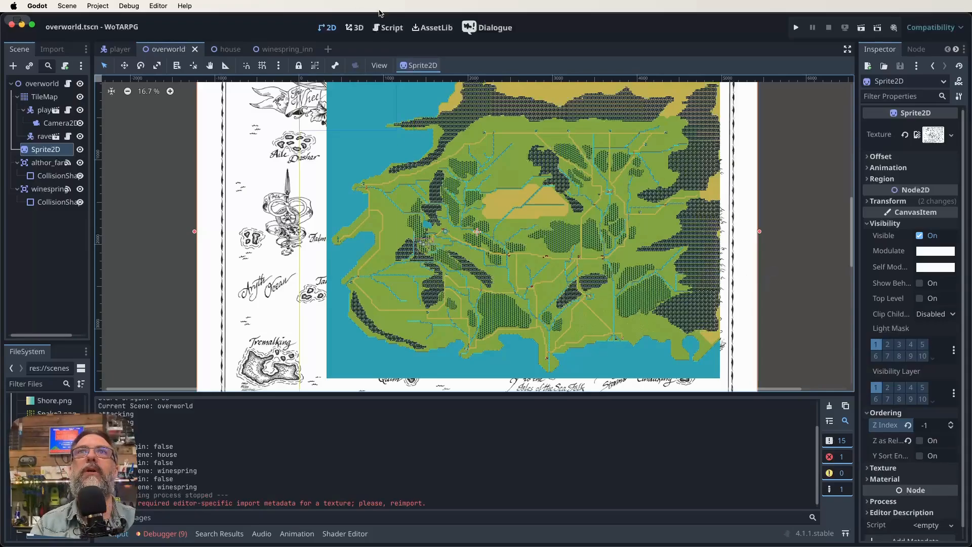
- Open global.gd and scroll through its player-state, start_origin and exit position variables
click(387, 27)
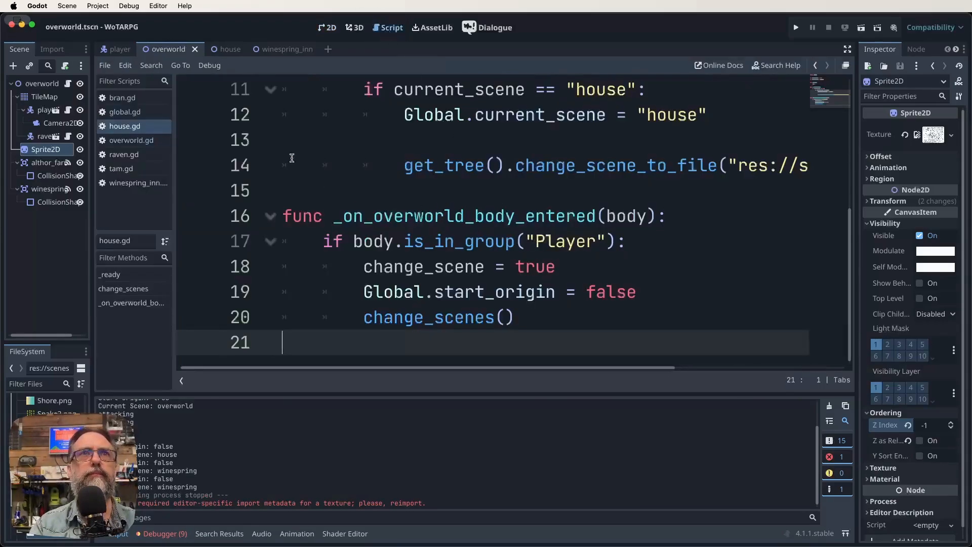
click(124, 112)
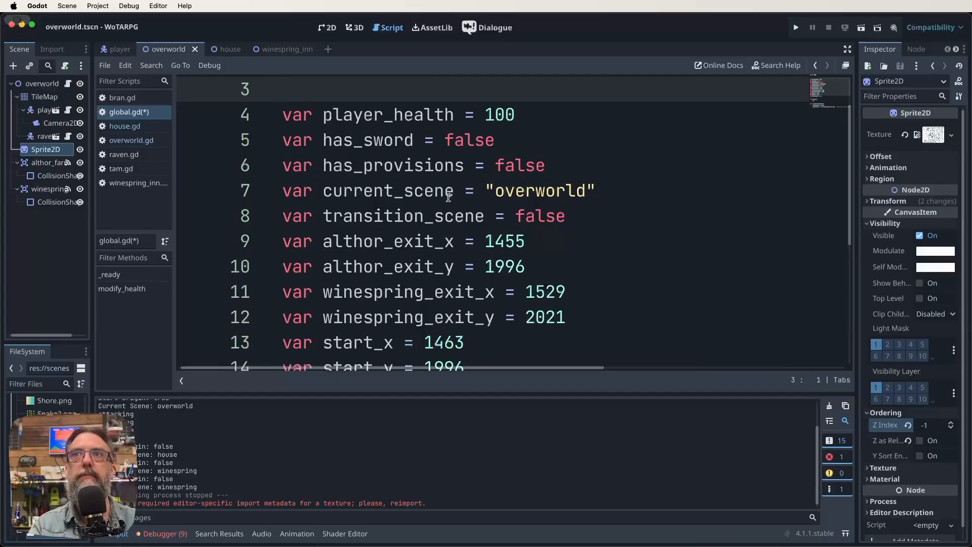
scroll(down, 3)
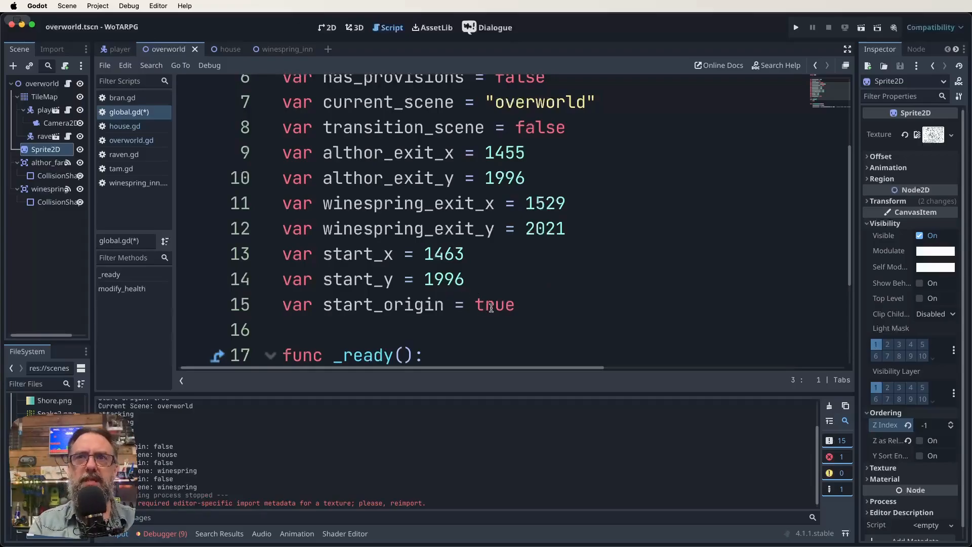
scroll(down, 3)
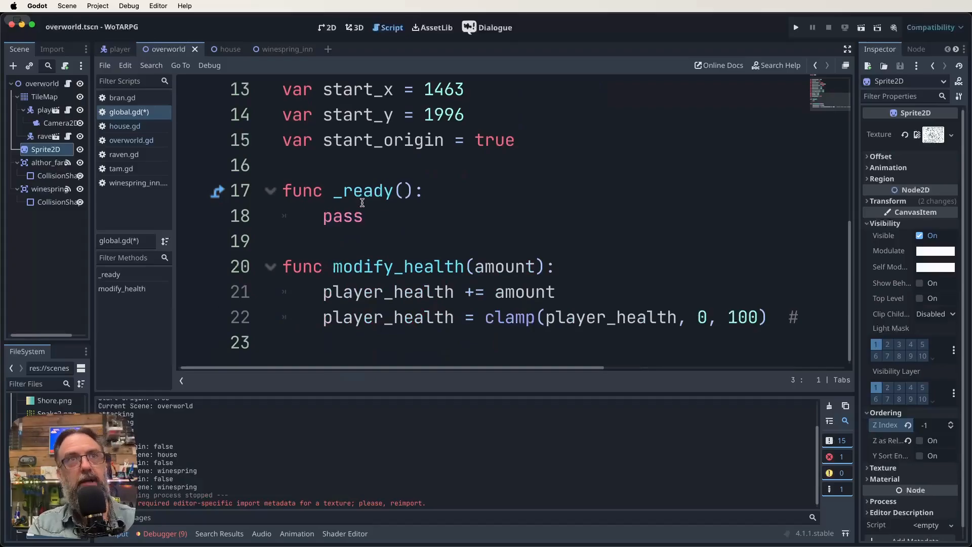
- Open overworld.gd and scroll through _ready and the farm and Winespring body_entered handlers
click(131, 140)
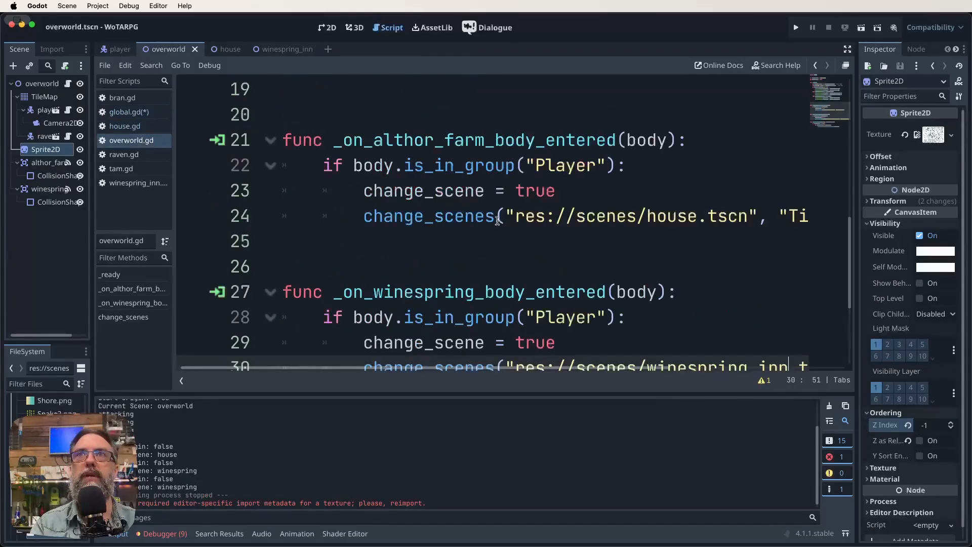
mouse_move(429, 236)
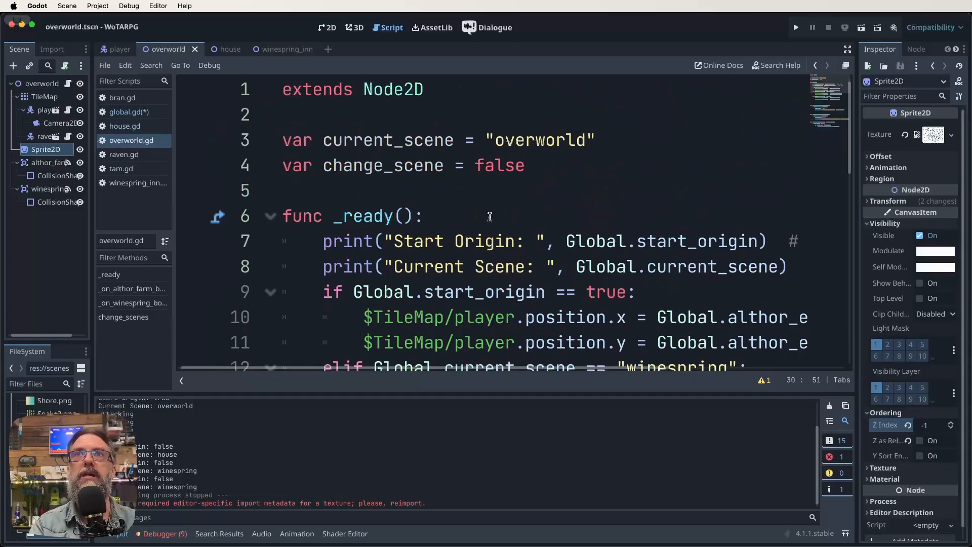
scroll(down, 3)
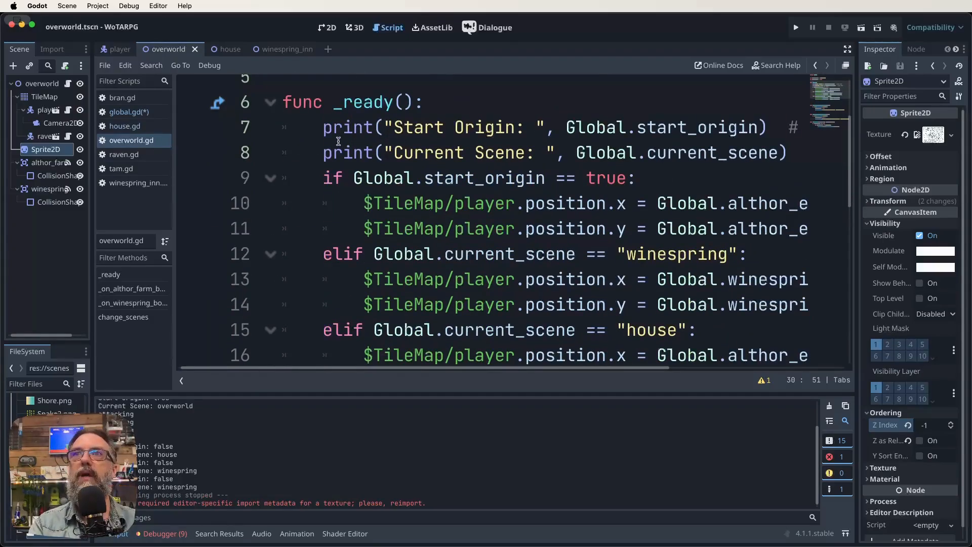
mouse_move(502, 201)
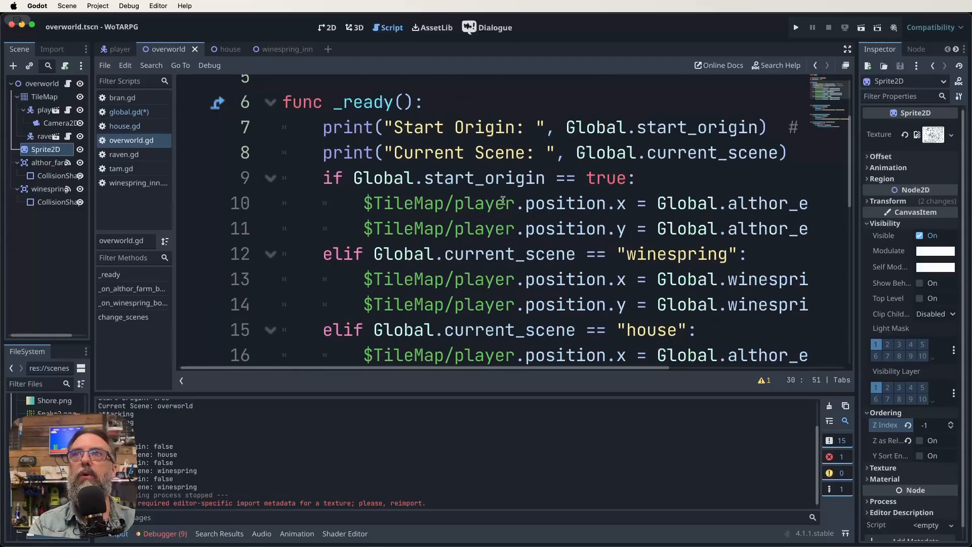
mouse_move(448, 178)
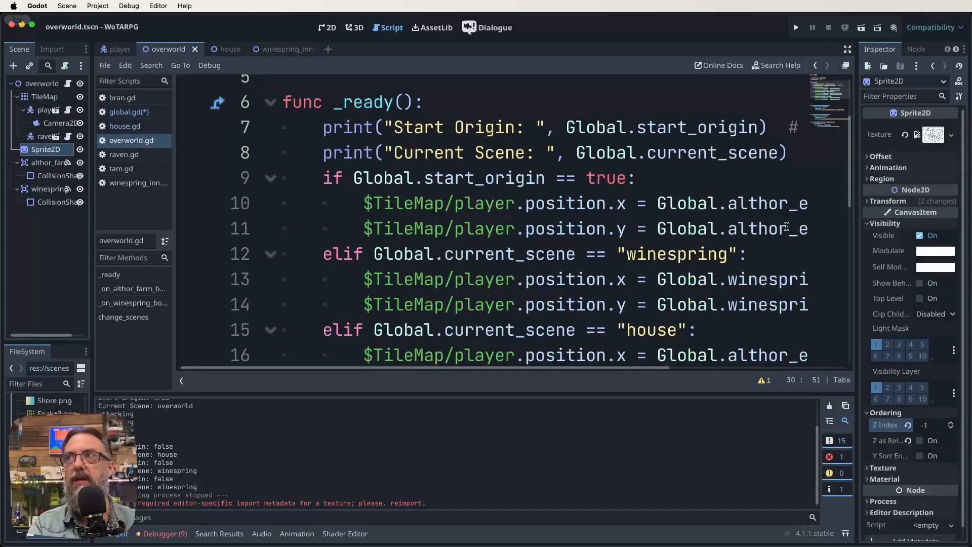
scroll(down, 3)
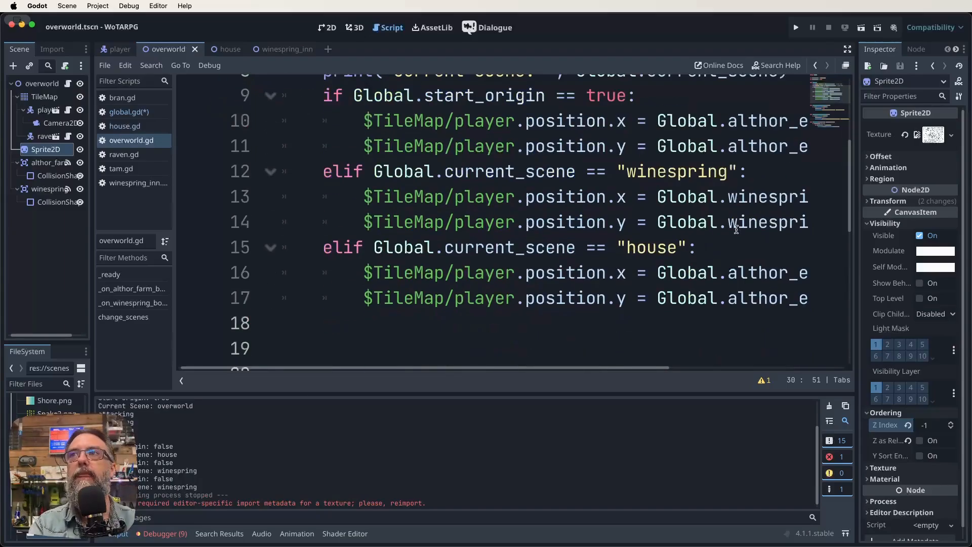
mouse_move(692, 133)
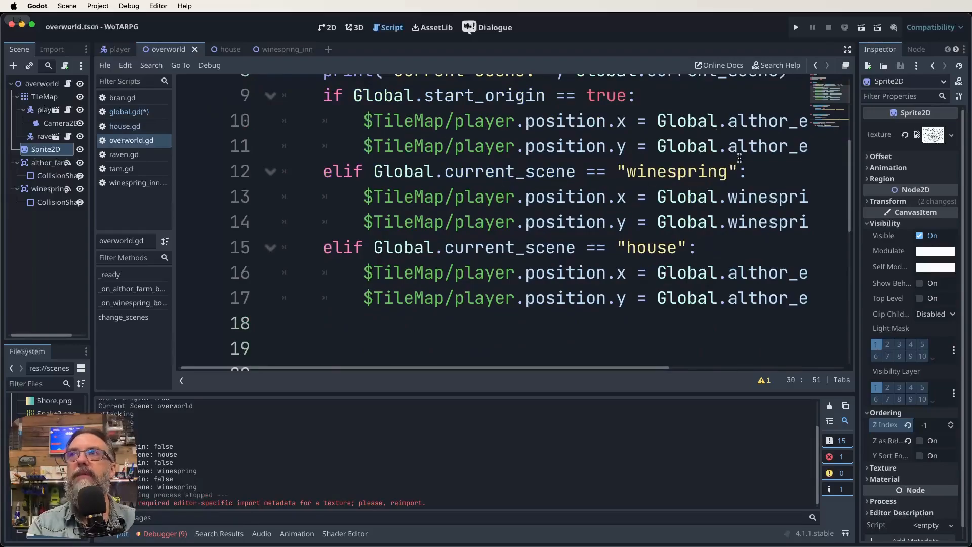
mouse_move(691, 185)
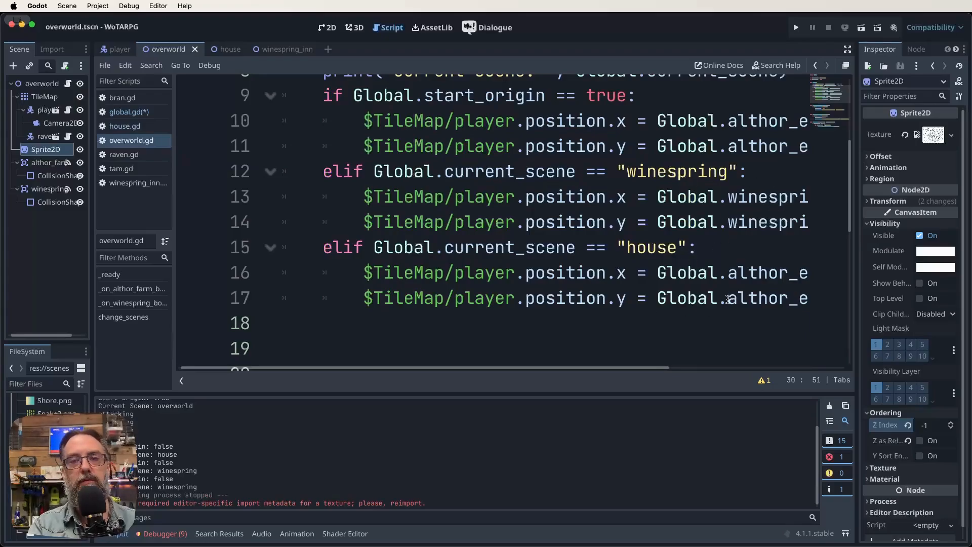
scroll(down, 3)
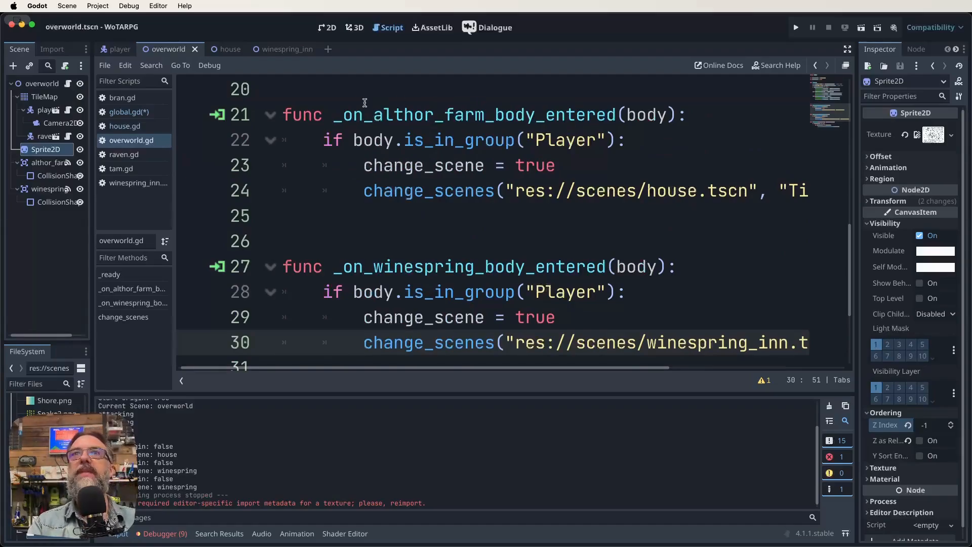
mouse_move(539, 108)
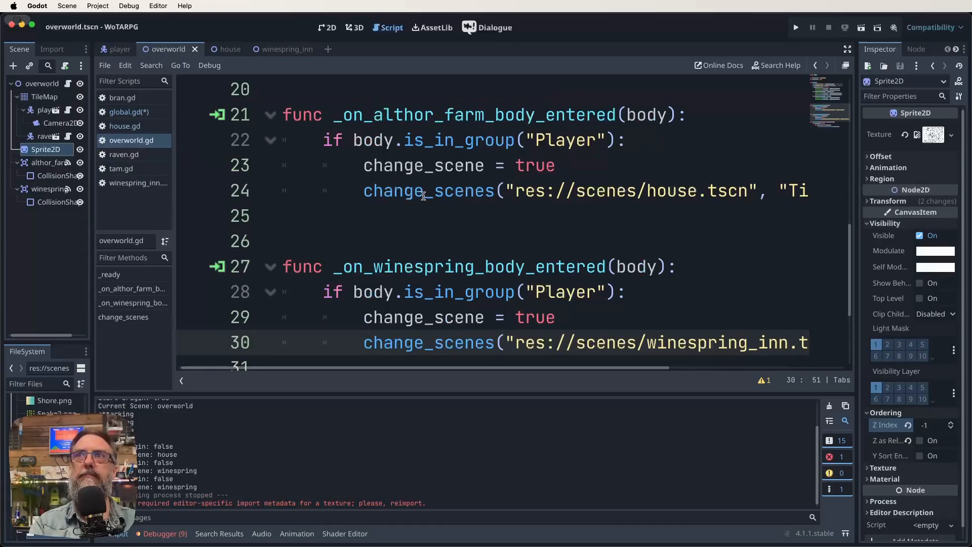
mouse_move(645, 227)
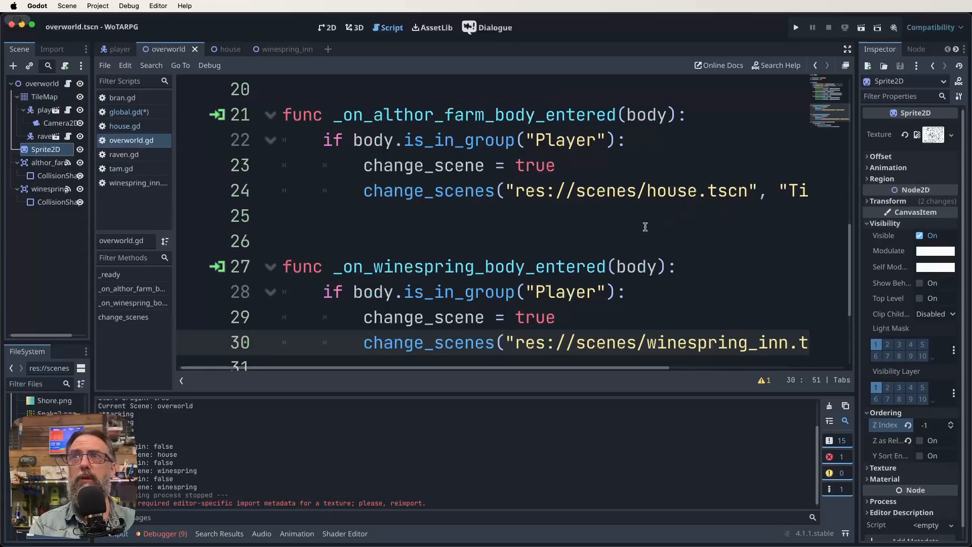
scroll(right, 3)
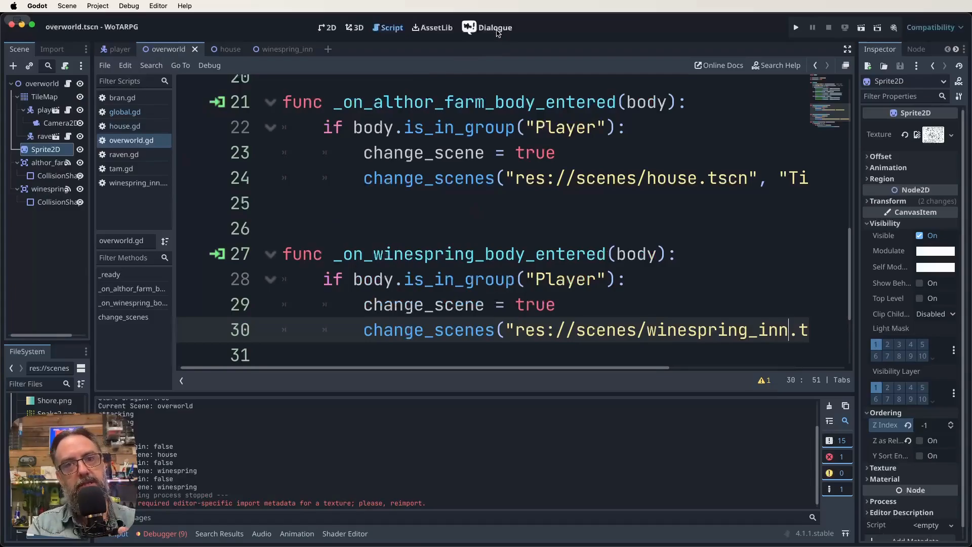
- Load tamsword.dialogue from recent files in the Dialogue editor, then switch to the 2D view
click(494, 28)
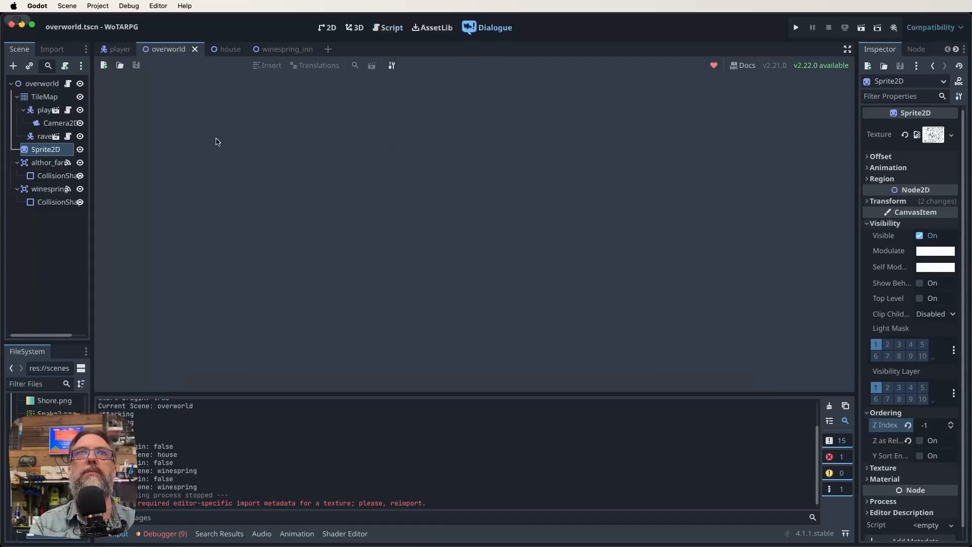
click(120, 64)
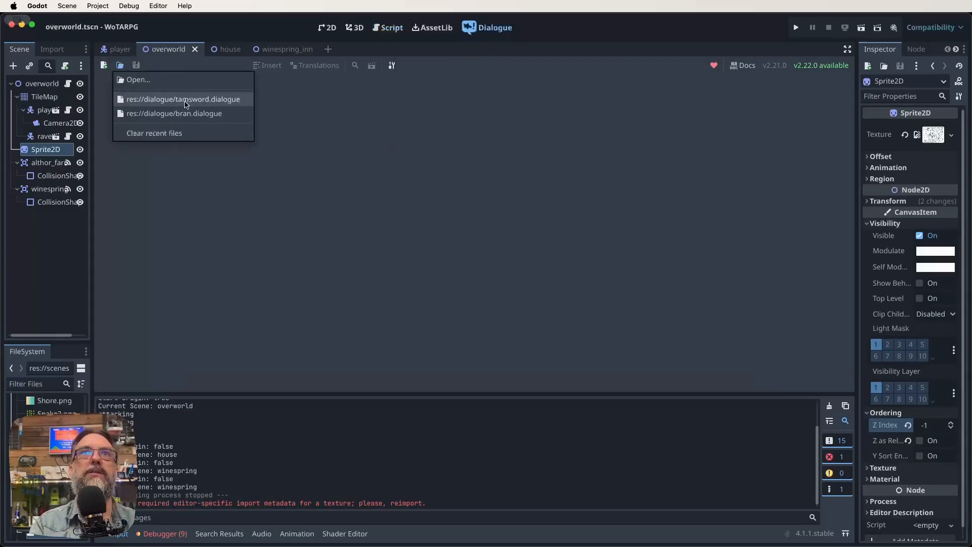
click(183, 99)
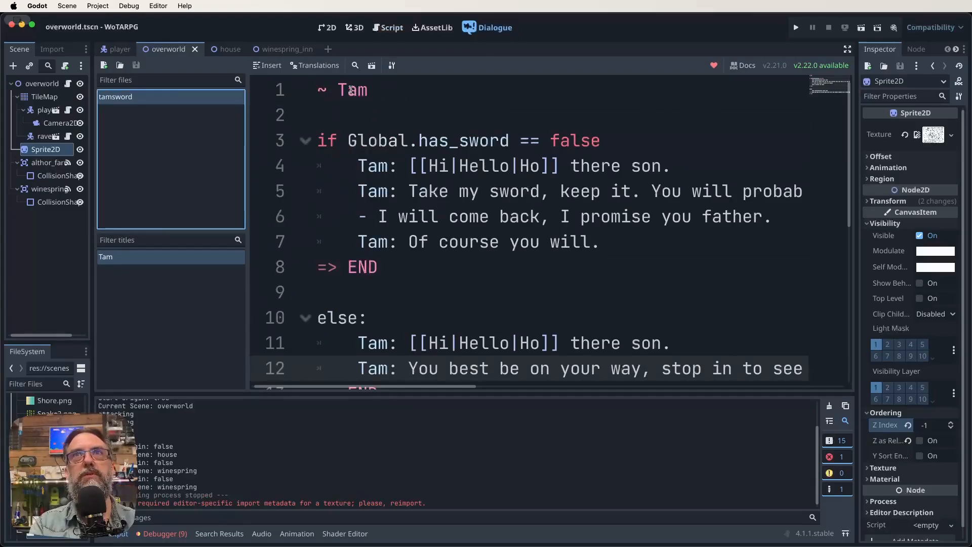
mouse_move(360, 101)
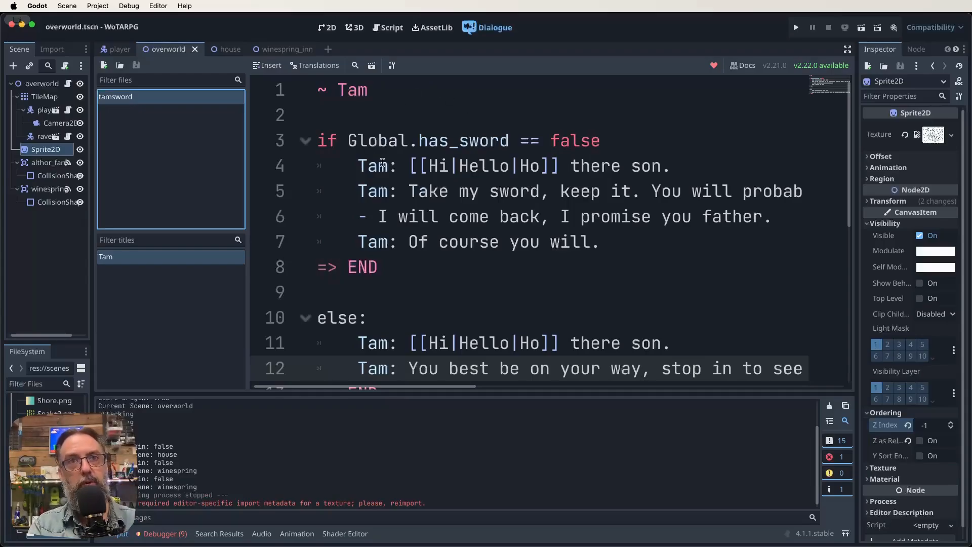
mouse_move(376, 88)
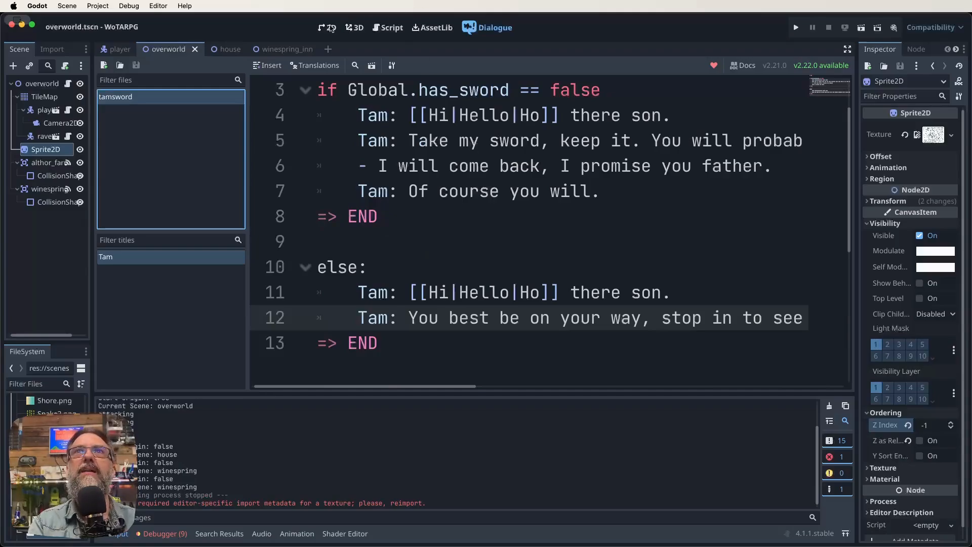
click(327, 27)
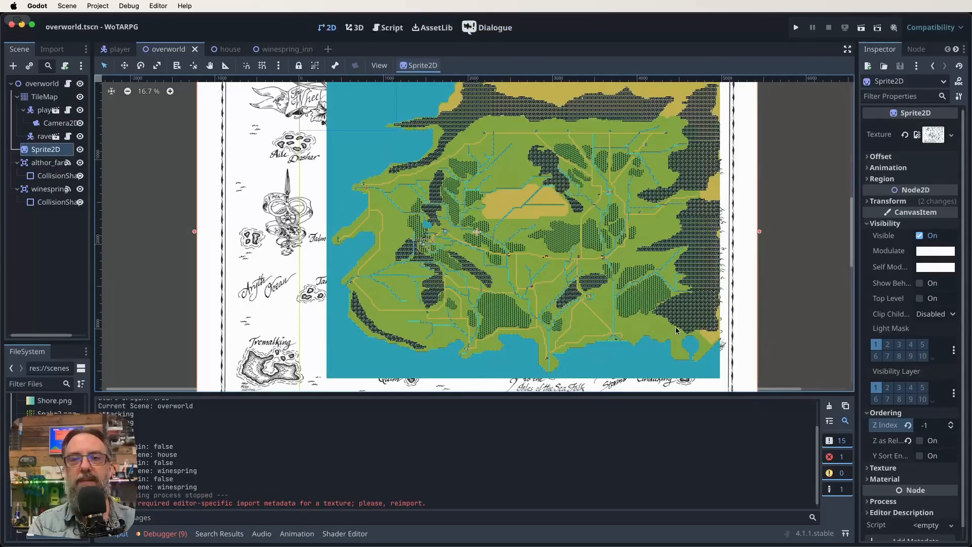